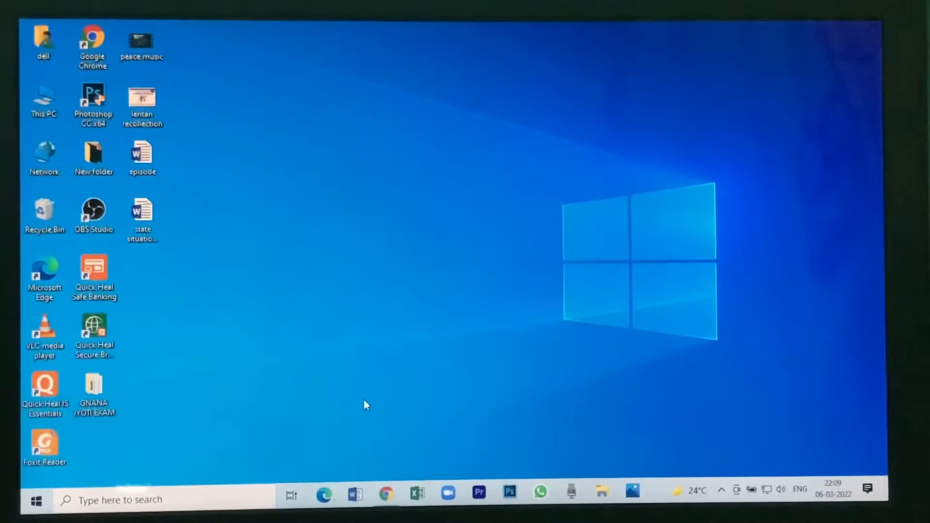
mouse_move(441, 290)
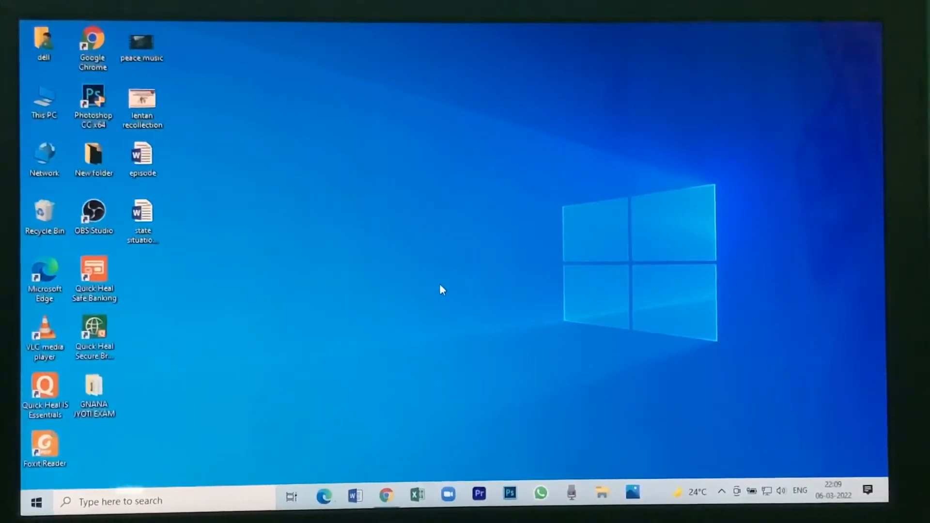
mouse_move(404, 420)
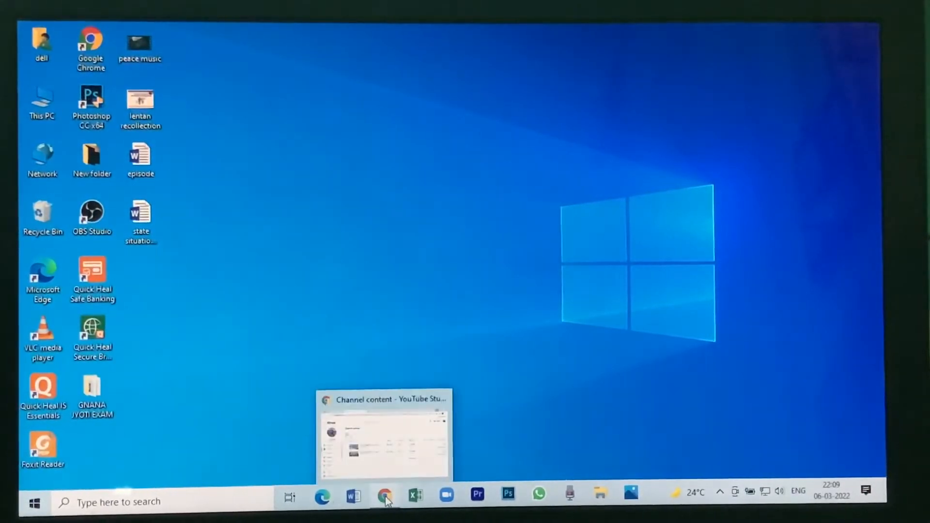
Bring up Chrome and start a new blank tab on the Google start page.
click(385, 495)
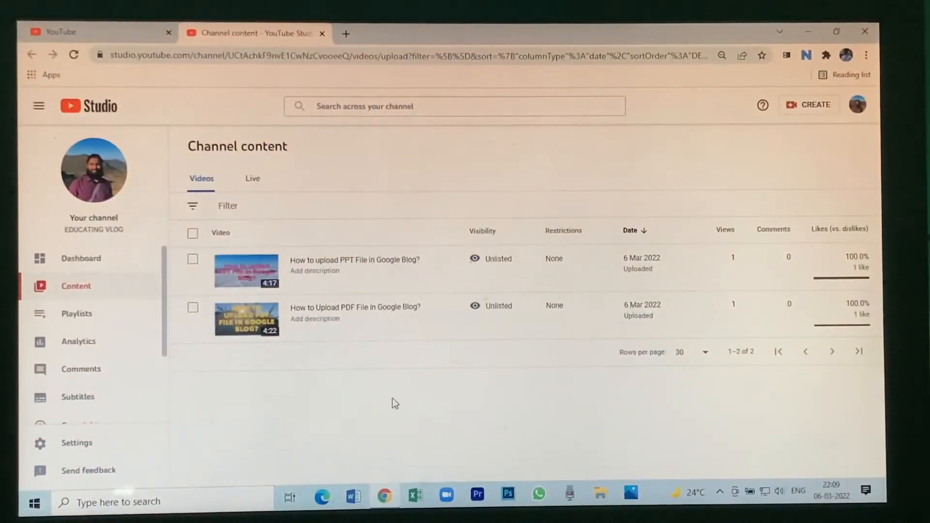
click(346, 33)
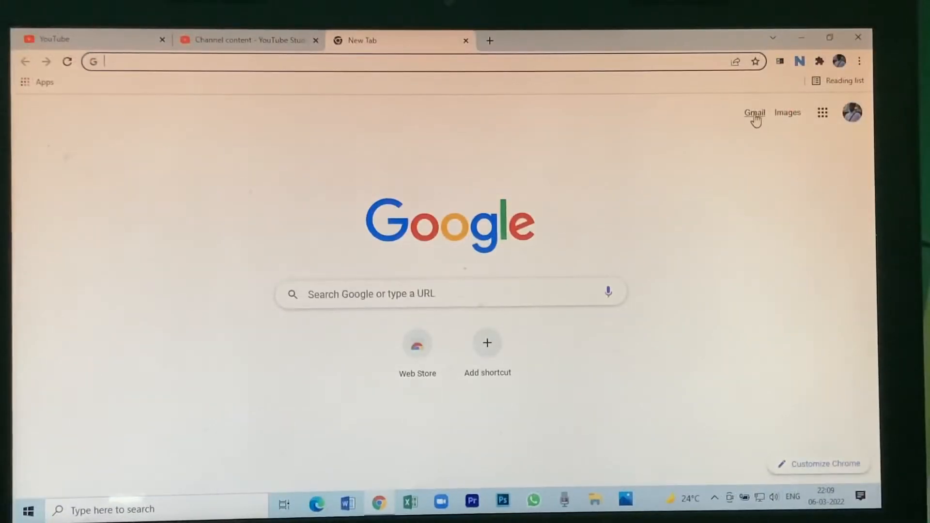
Launch Blogger from the Gmail Google apps grid to reach the blog's posts list.
click(754, 112)
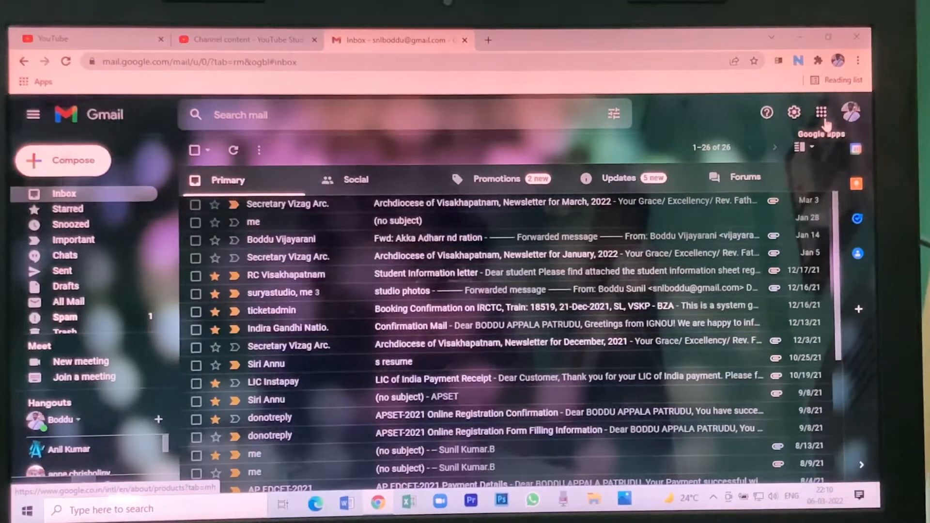
click(822, 112)
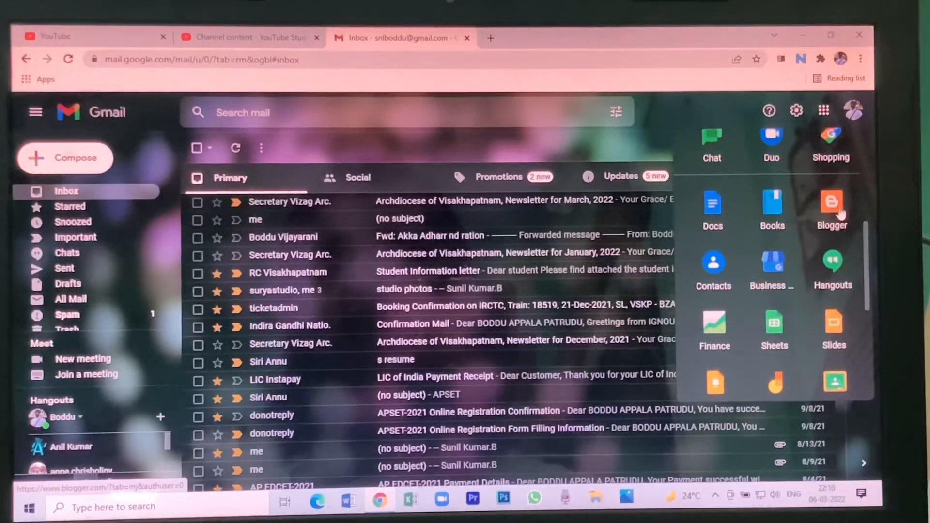
click(832, 204)
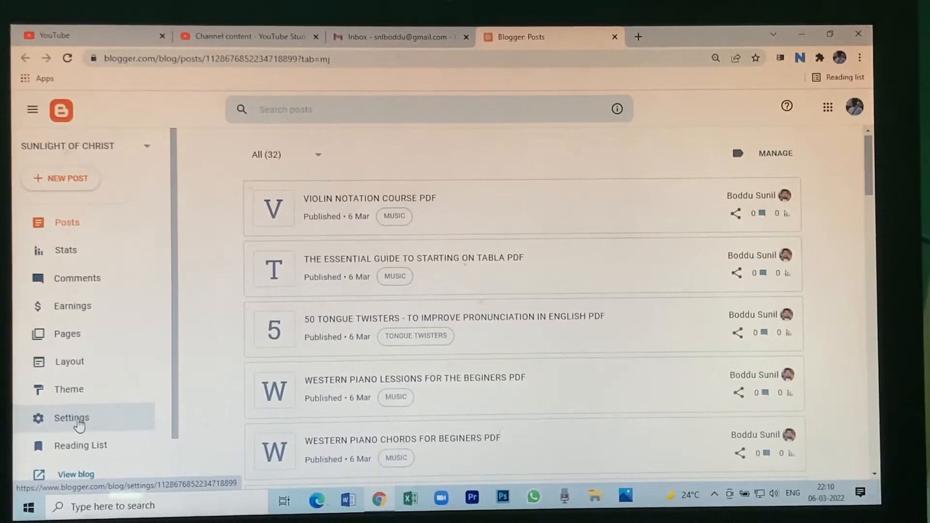
In blog settings, trim stray letters so the title reads 'SUNLIGHT OF CHRIST' and save it.
click(71, 418)
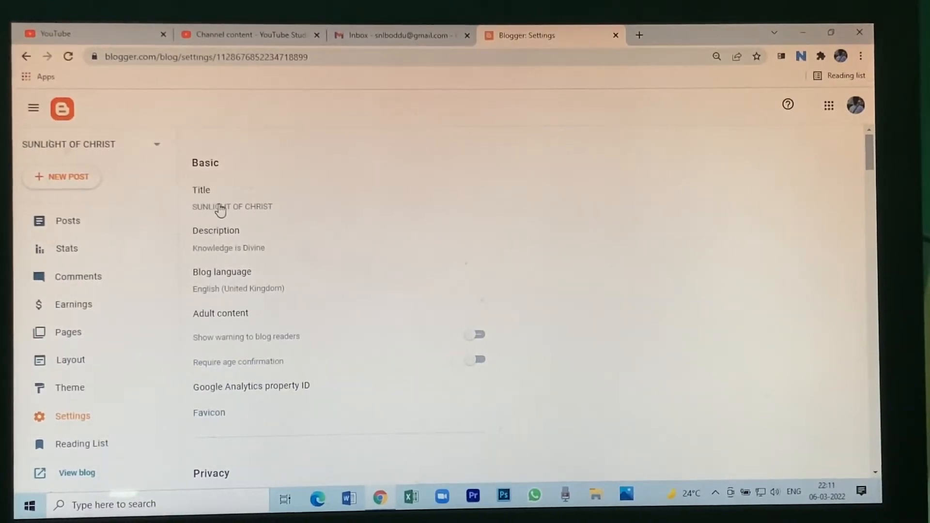
click(232, 207)
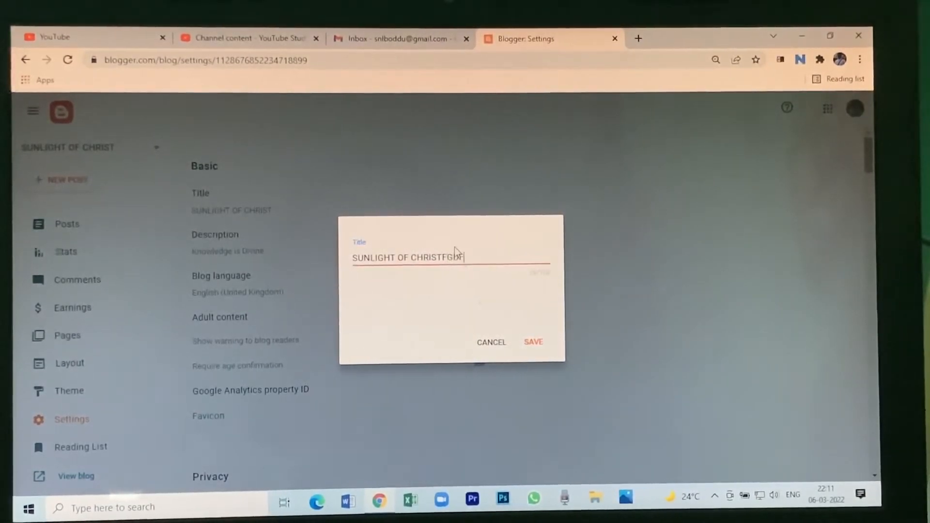
key(Backspace)
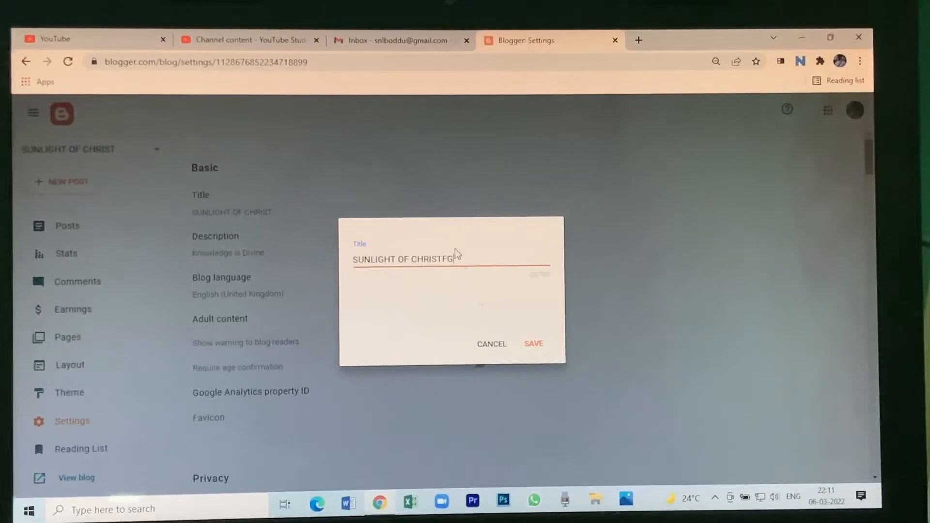
key(Backspace)
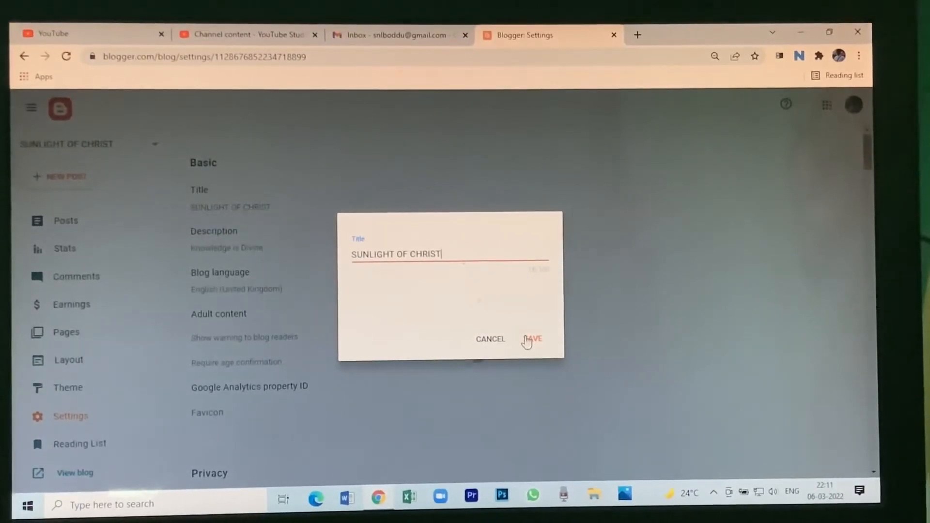
click(532, 339)
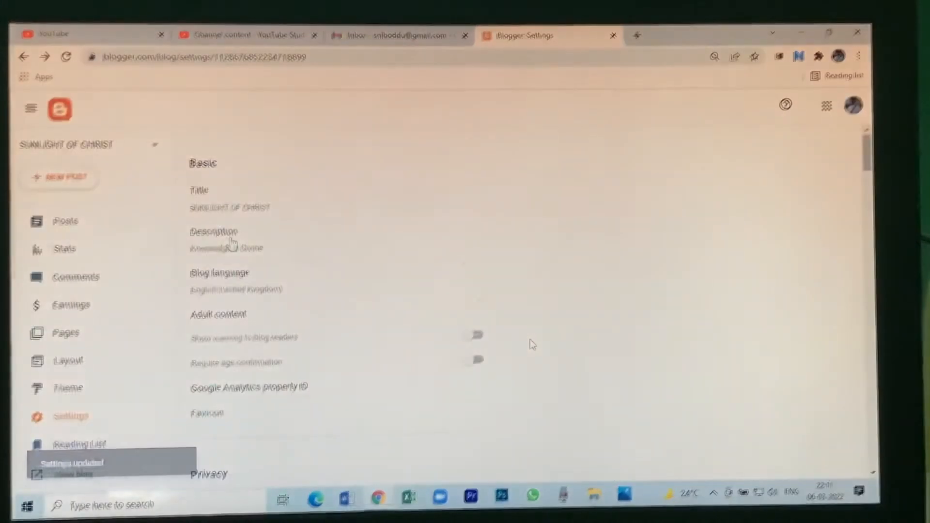
Save the blog description as 'Knowledge is Divine' and bring up the blog language list.
click(228, 248)
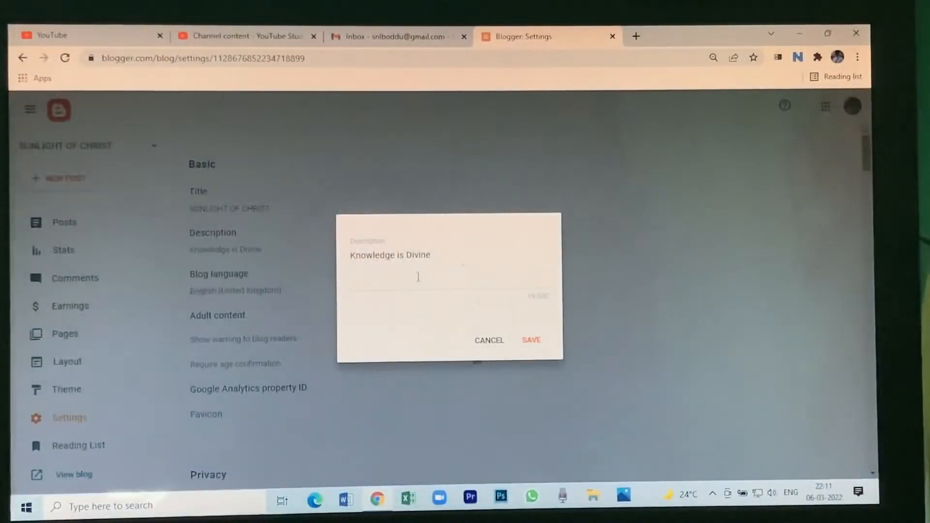
click(427, 275)
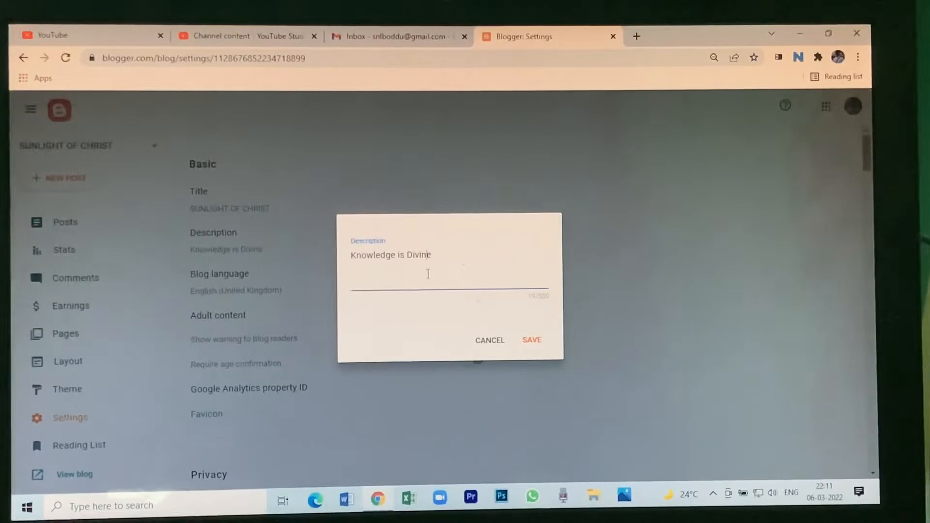
mouse_move(448, 258)
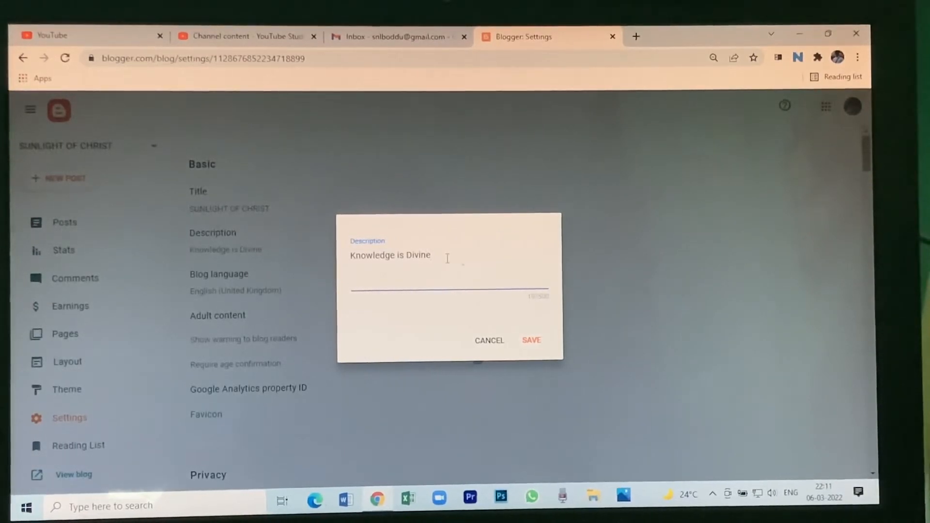
click(532, 341)
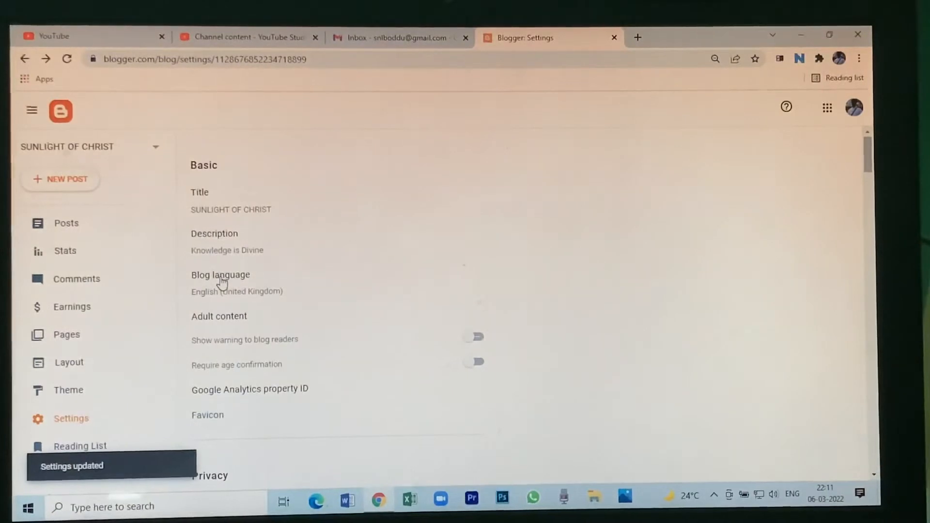
click(237, 291)
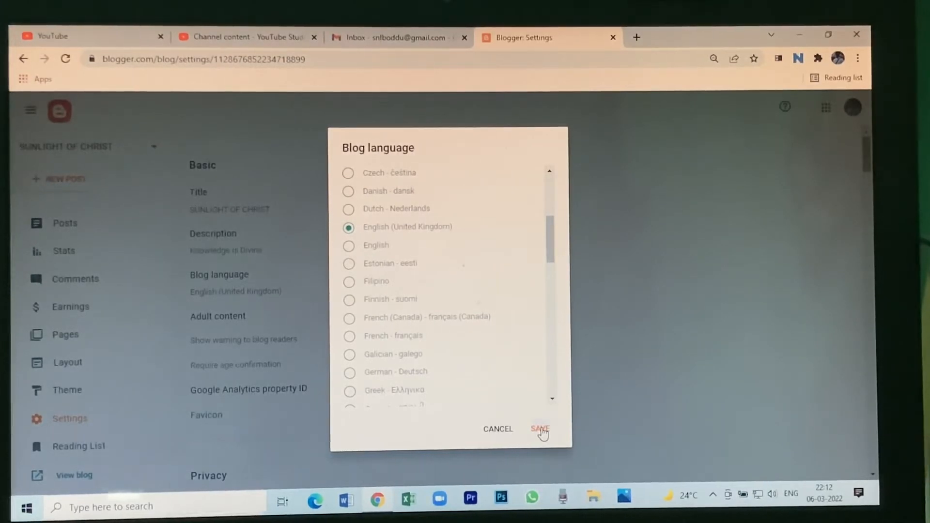
Save English (United Kingdom) as the blog language.
click(540, 428)
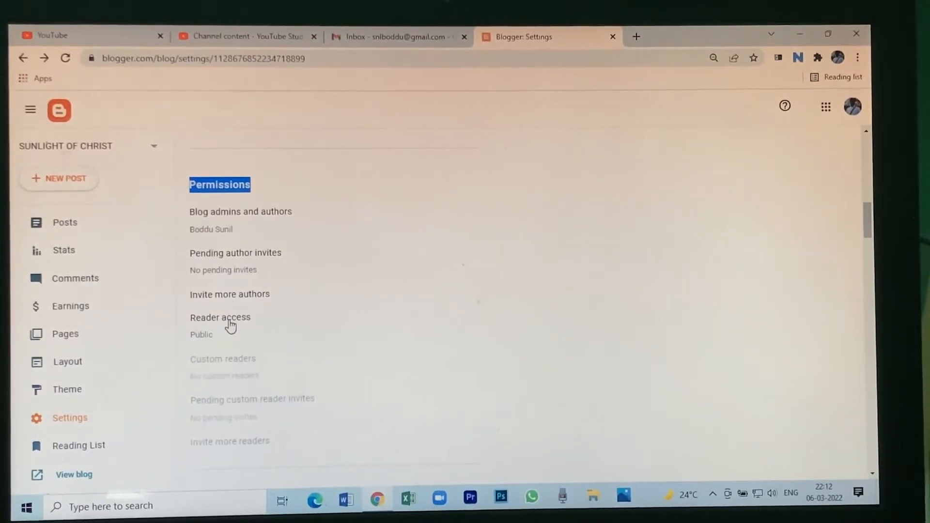
Keep reader access as Public, save it, and view the live blog.
click(219, 317)
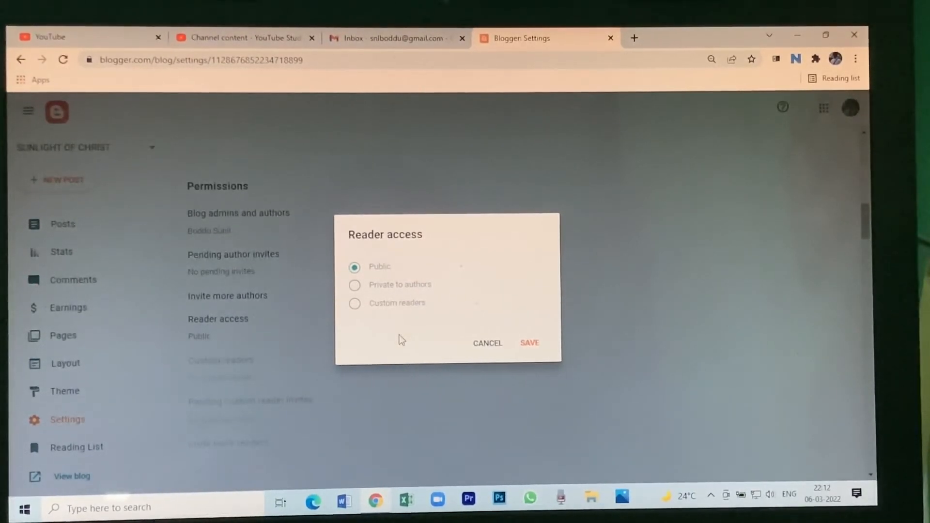
mouse_move(430, 290)
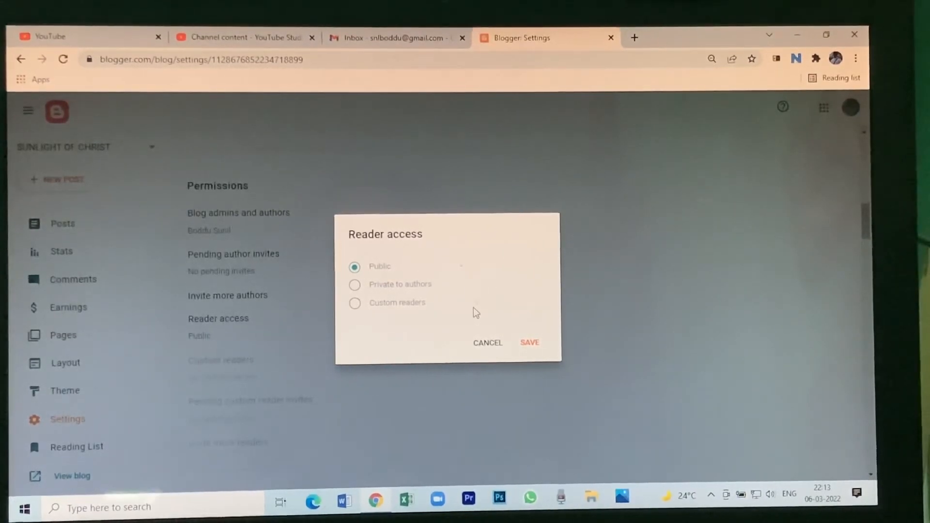
click(529, 343)
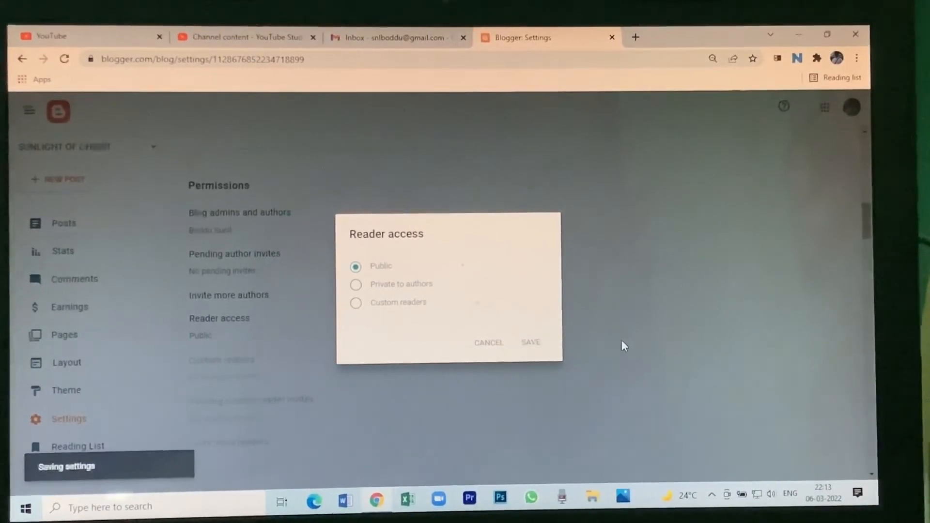
click(531, 343)
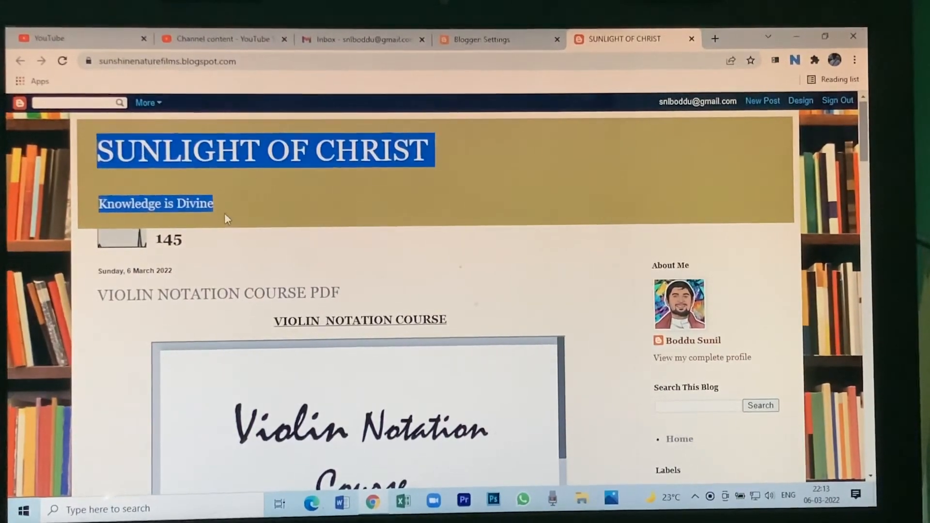
mouse_move(325, 198)
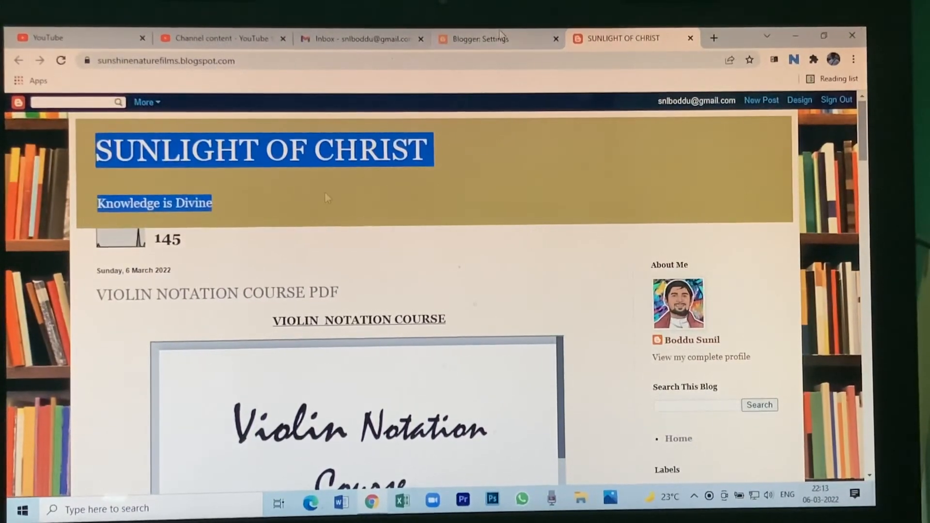
Return from the live blog preview to the Blogger settings tab.
click(481, 39)
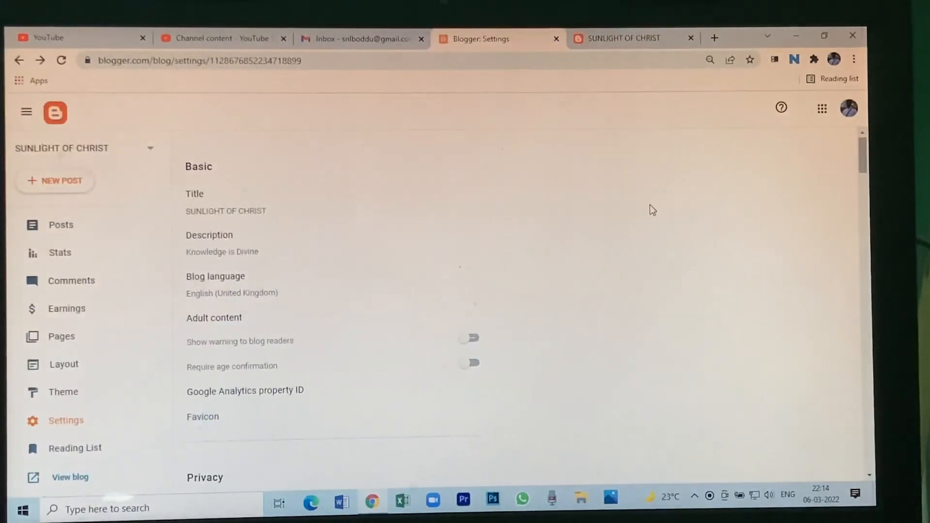